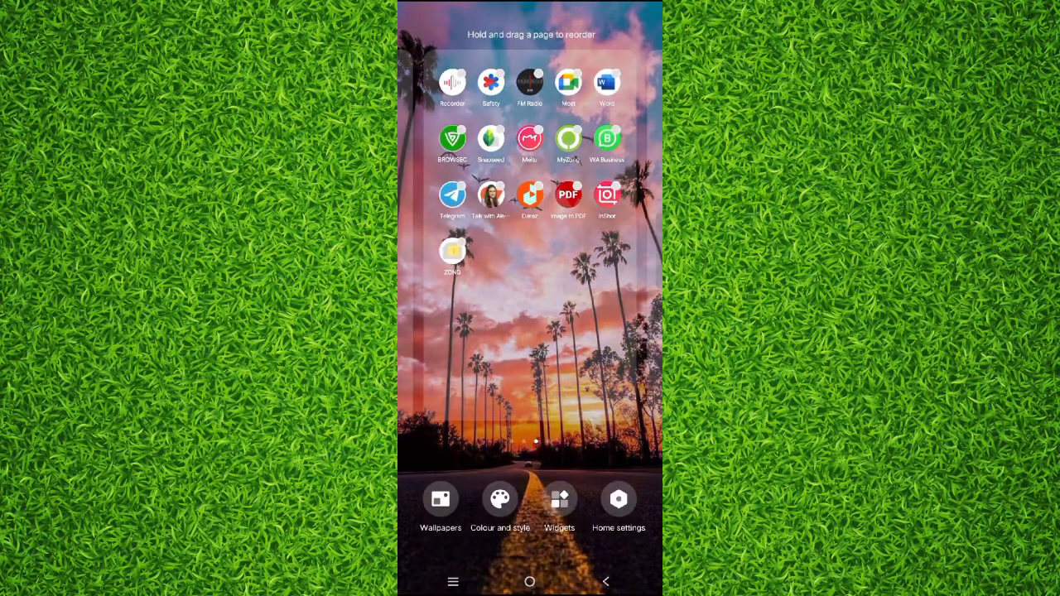
Step: Open the widgets list and scroll down until the YouTube entry is visible
click(560, 505)
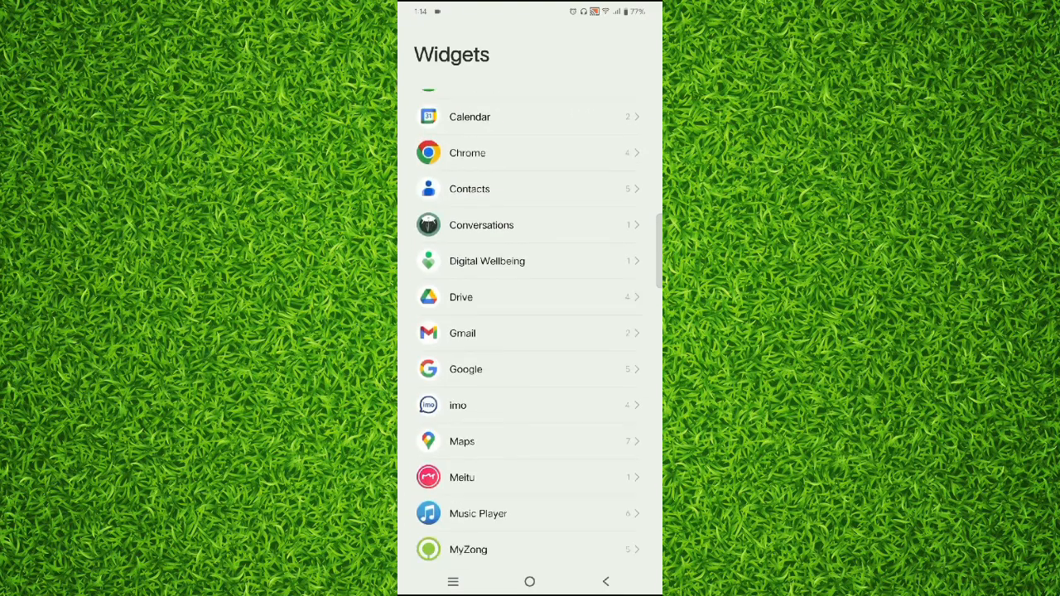
scroll(down, 3)
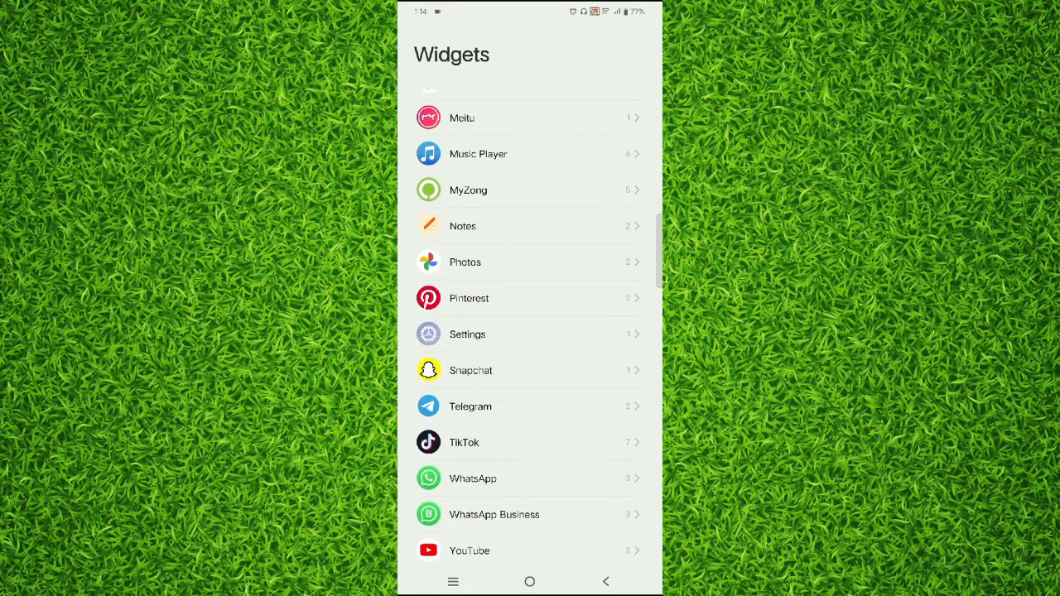
Step: Expand YouTube's widgets and drag the Quick actions widget onto the home screen
click(470, 550)
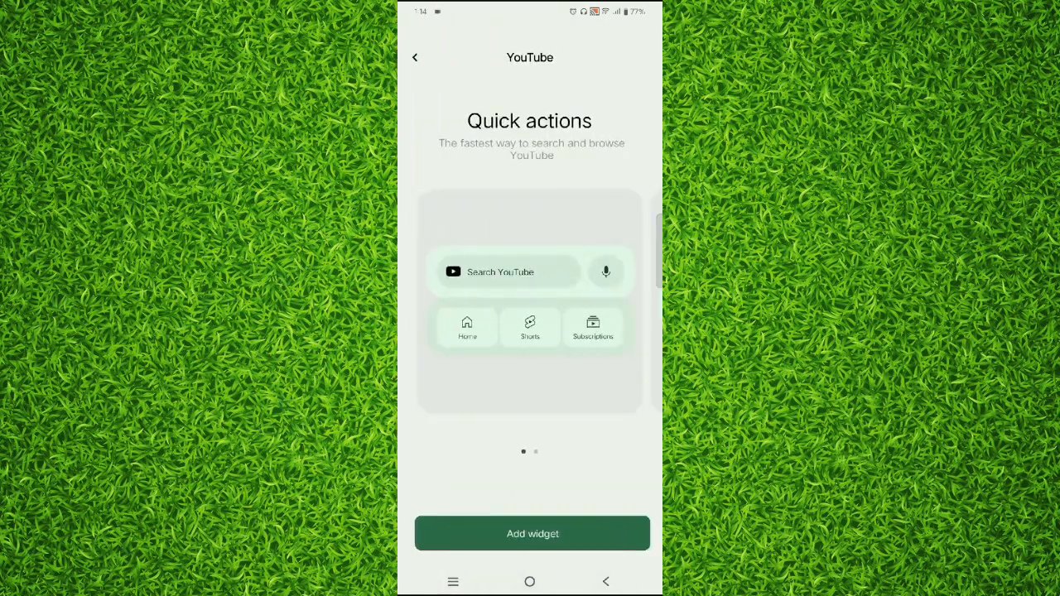
drag(580, 298, 455, 299)
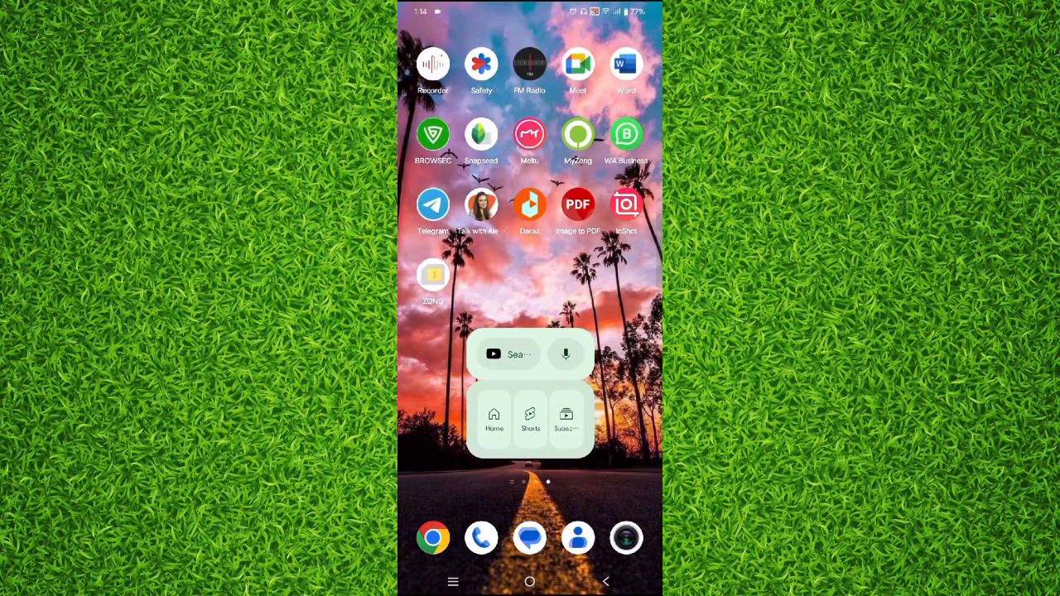
Step: Launch YouTube's search screen from the widget's Search YouTube bar
click(514, 355)
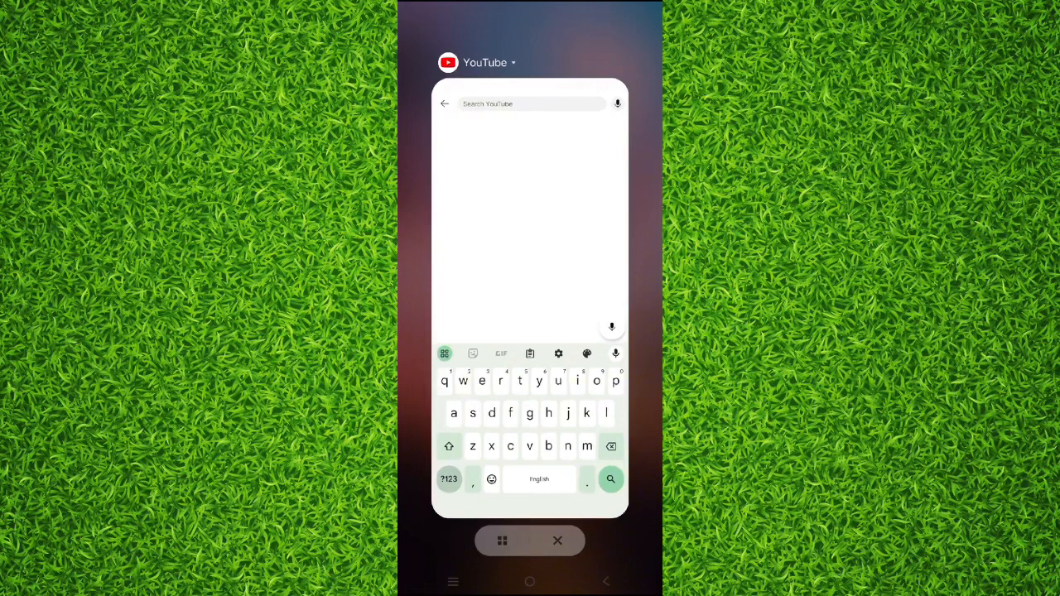